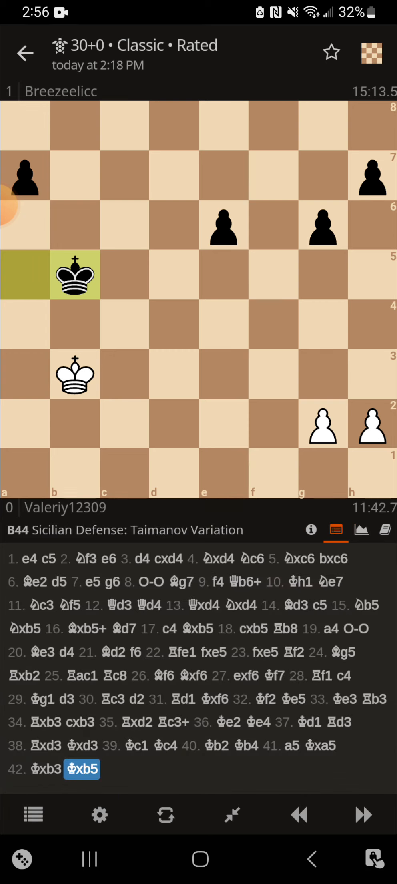
# Check the opening explorer, then return from the Taimanov game to the profile page
pyautogui.click(386, 529)
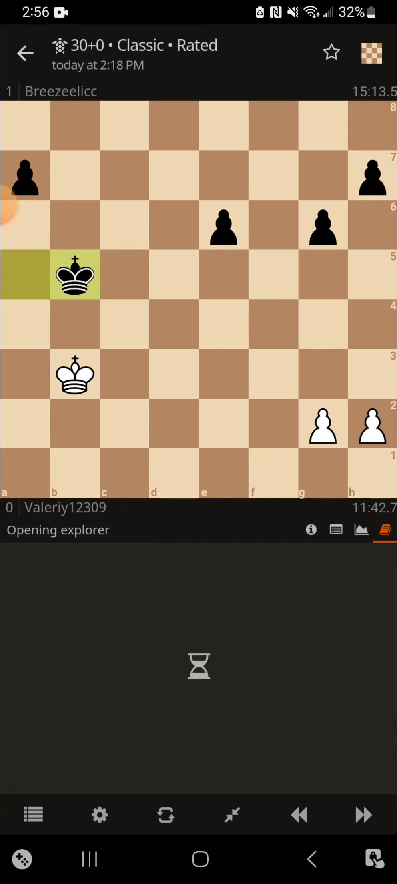
pyautogui.click(360, 529)
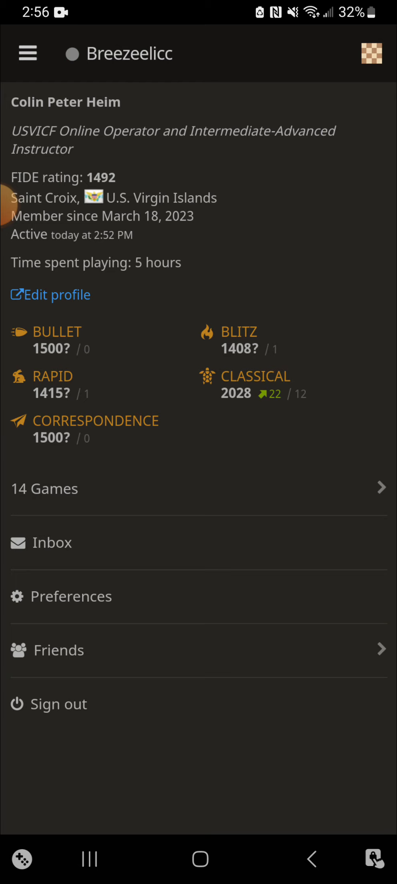
# Reopen the 2:18 PM Sicilian Taimanov game from the 14 games list and replay to 2...e6
pyautogui.click(44, 488)
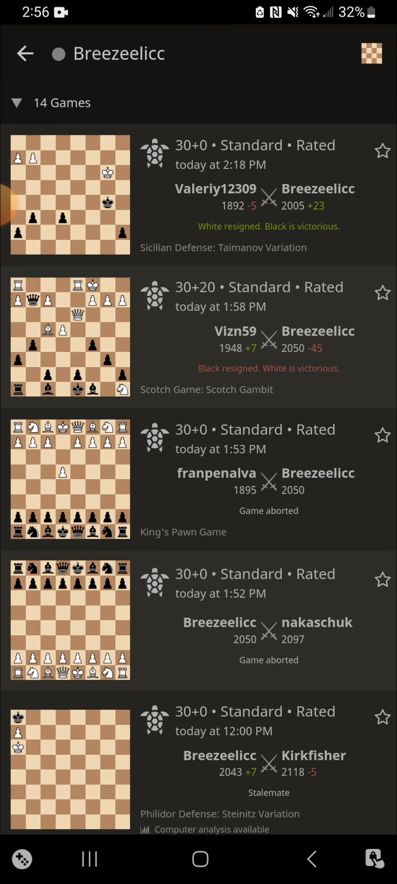
pyautogui.click(70, 196)
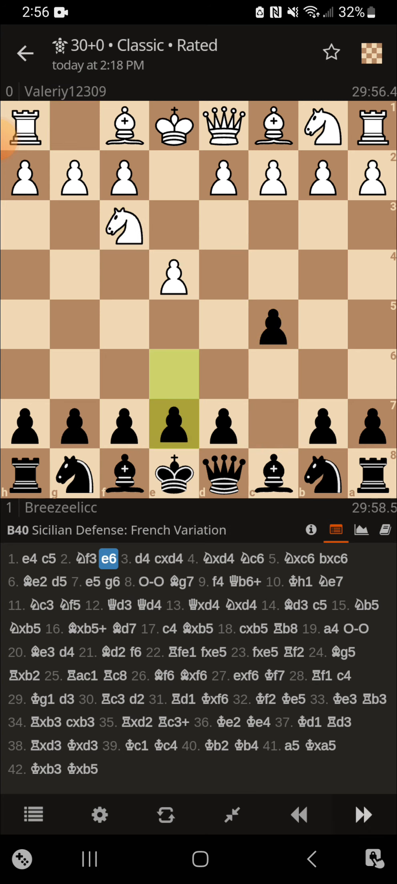
# Enter variations 3...Nc6 4.d5 exd5 5.exd5 Nb8 and 5.Nc3 Bb4, then reach 5...bxc6
pyautogui.click(174, 379)
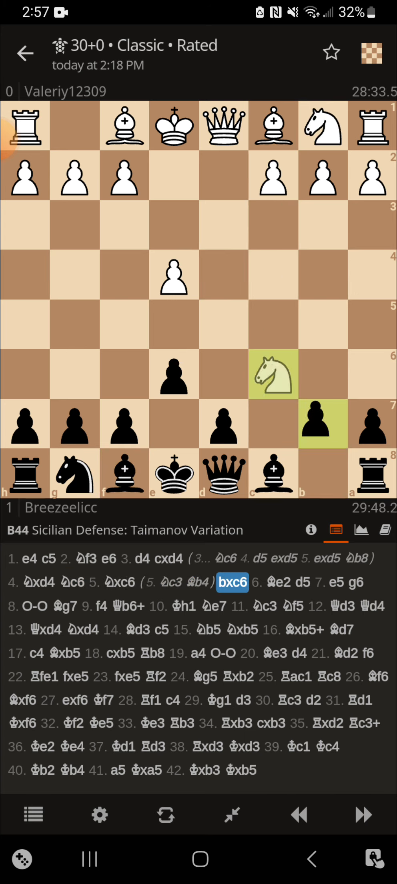
# Enter the variation 7.exd5 Qxd5 8.Qxd5 cxd5 9.Nc3 Bb7, then return to 7.e5
pyautogui.click(273, 374)
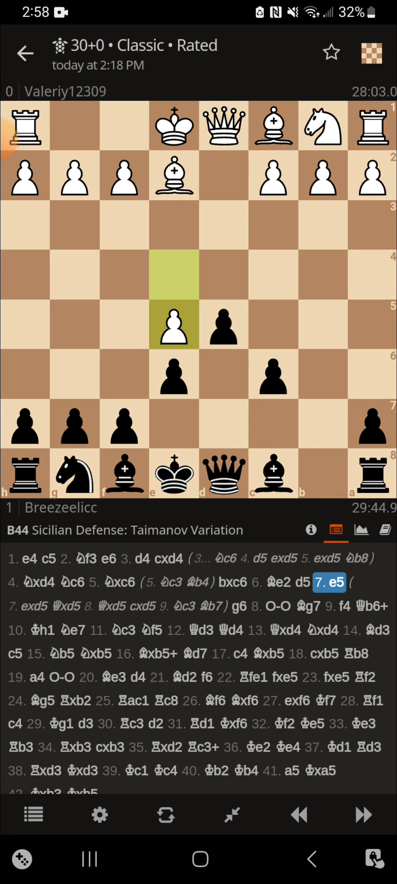
# Advance the main line through 8.O-O Bg7 to 9.f4
pyautogui.click(362, 816)
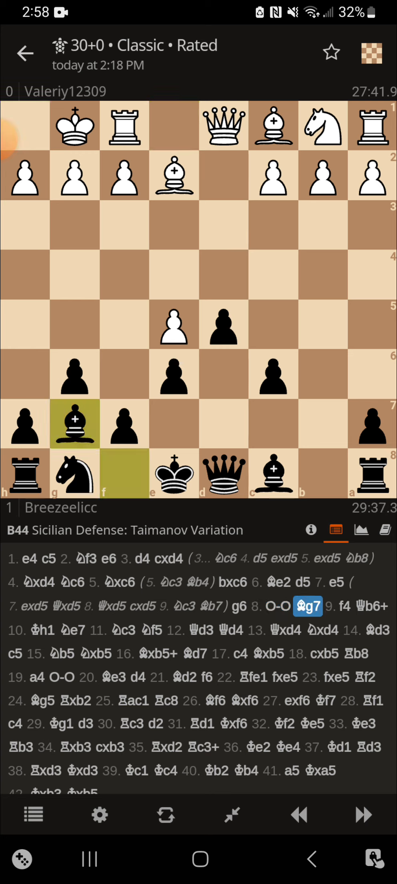
pyautogui.click(172, 329)
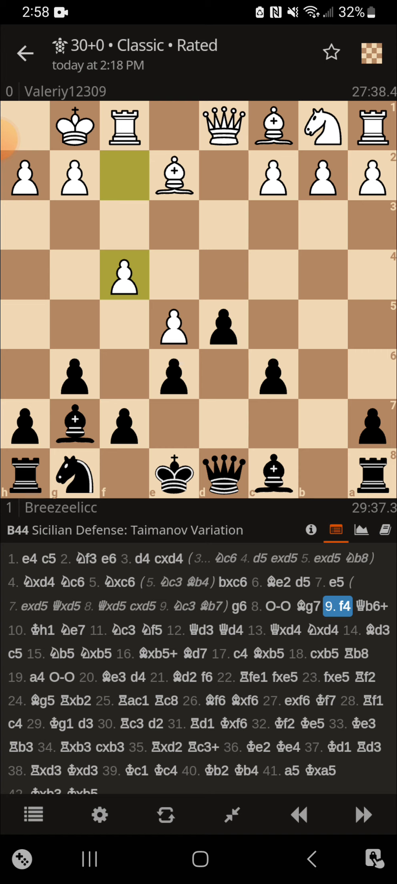
pyautogui.click(224, 472)
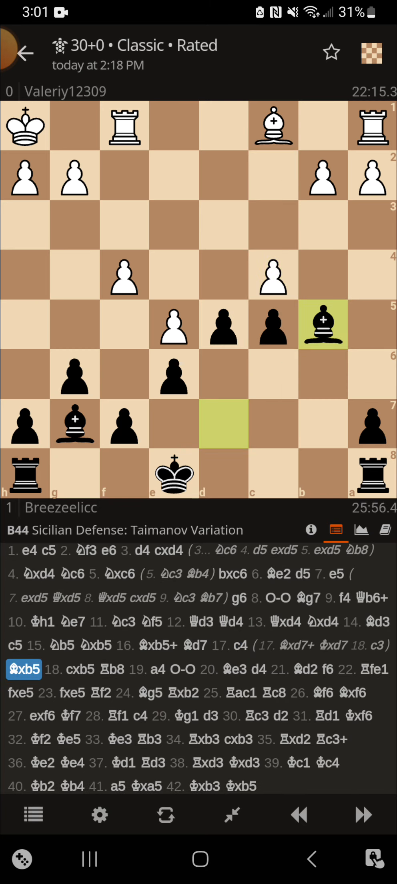
# Step through 20...d4 21.Bd2 f6 22.Rfe1 to reach 22...fxe5
pyautogui.click(364, 815)
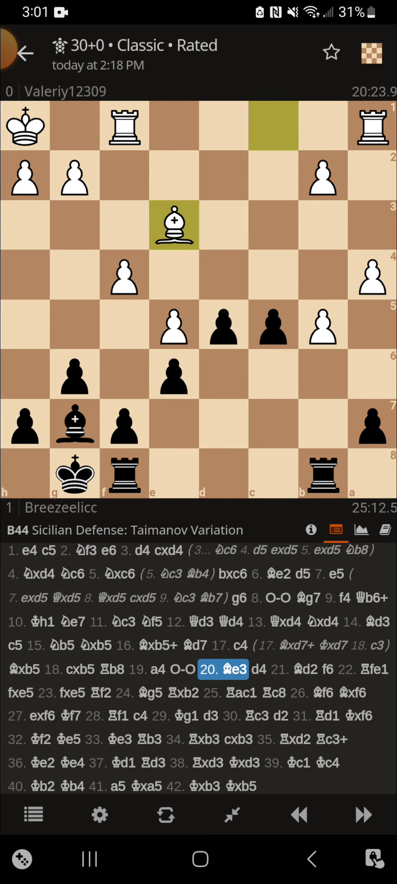
pyautogui.click(272, 326)
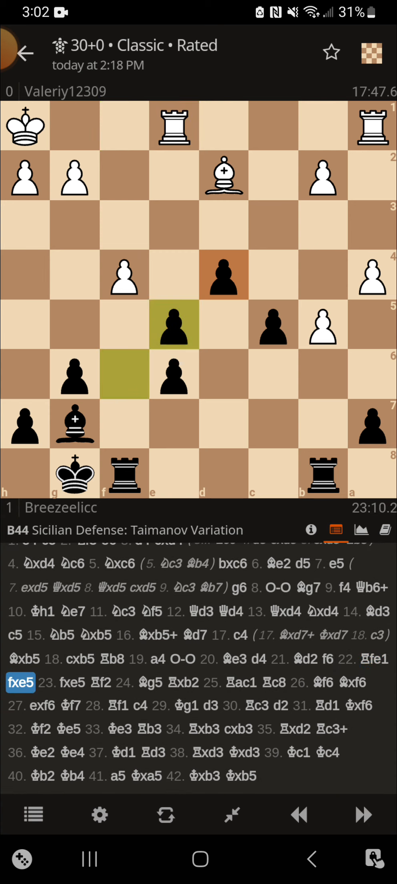
# Branch 22.exf6 Bxf6 through 30.Bxb6 Rxb6 off 22.Rfe1, plus a nested 29.Kg1 Kf7
pyautogui.click(170, 128)
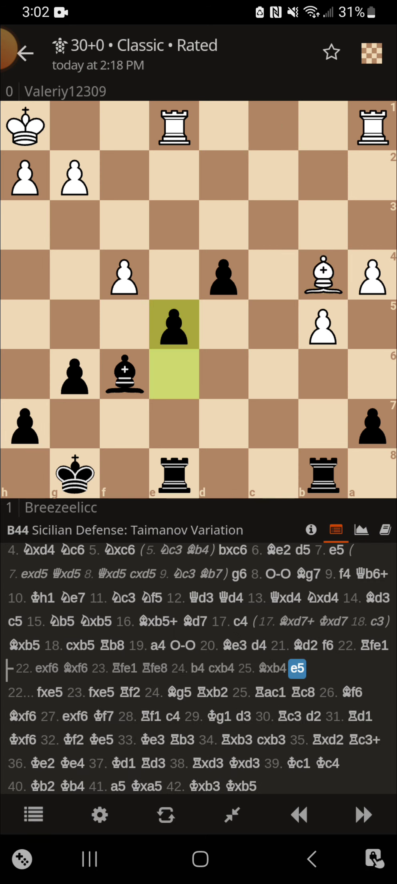
pyautogui.click(171, 323)
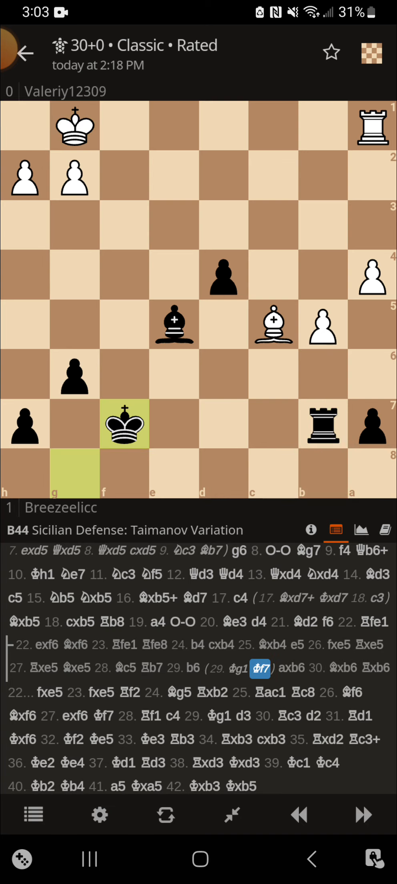
# Extend the 29.Kg1 Kf7 branch with 30.Re1 Ke6, then return to the side line's 24.b4 position
pyautogui.click(372, 130)
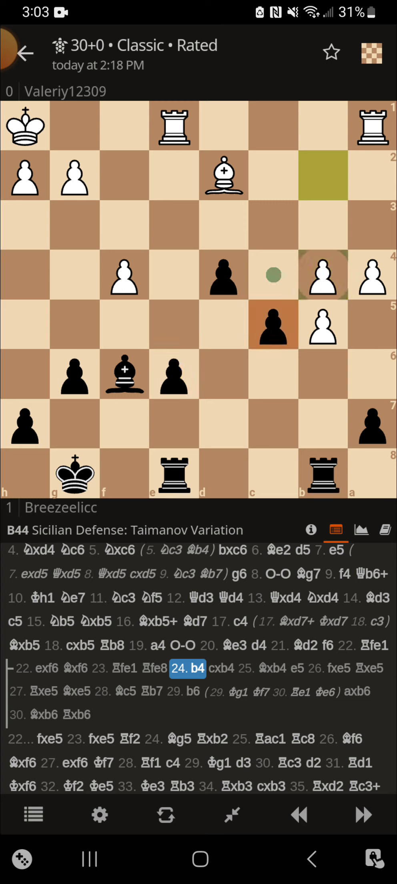
pyautogui.click(361, 817)
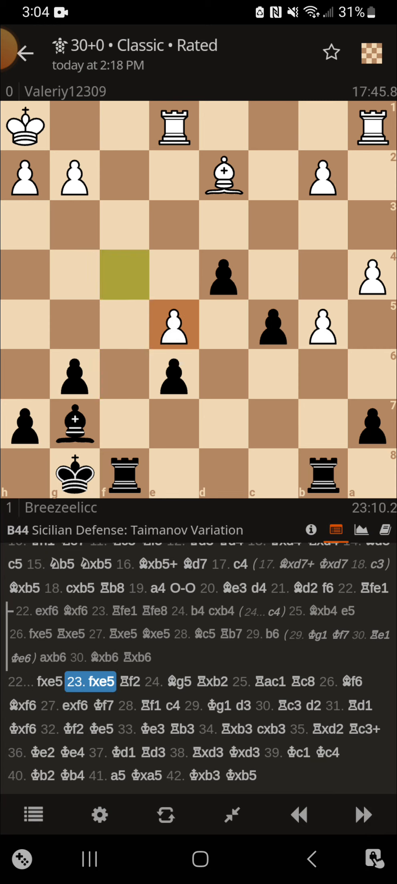
# Step the main line to 25...Rc8 and add 26.Rc2 as an alternative to 26.Bf6
pyautogui.click(124, 474)
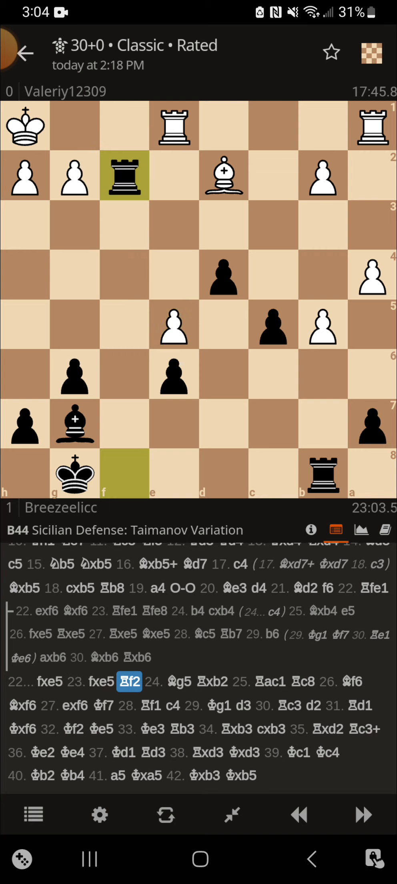
pyautogui.click(224, 176)
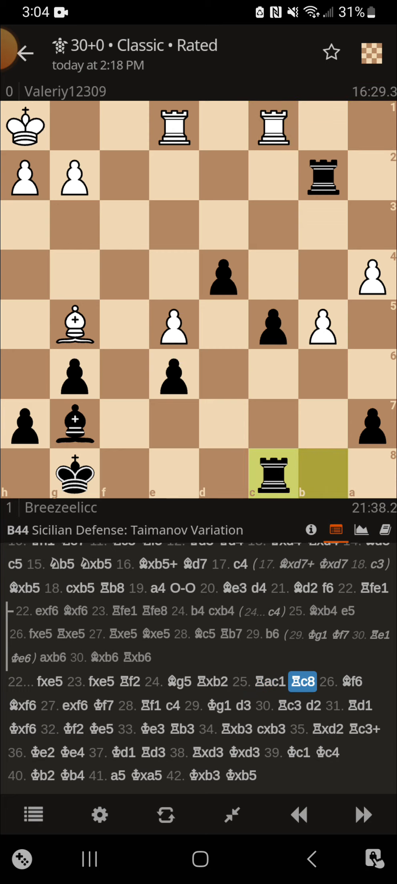
pyautogui.click(273, 127)
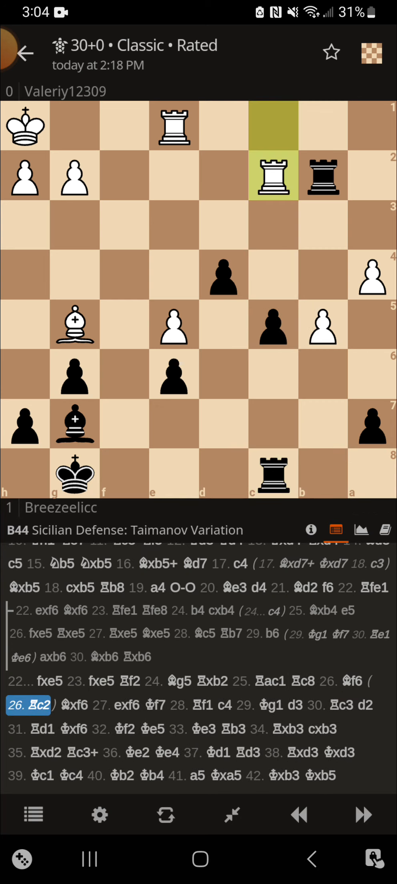
# Step the main game past 27...Kf7 and 28...c4 to 30...d2
pyautogui.click(301, 681)
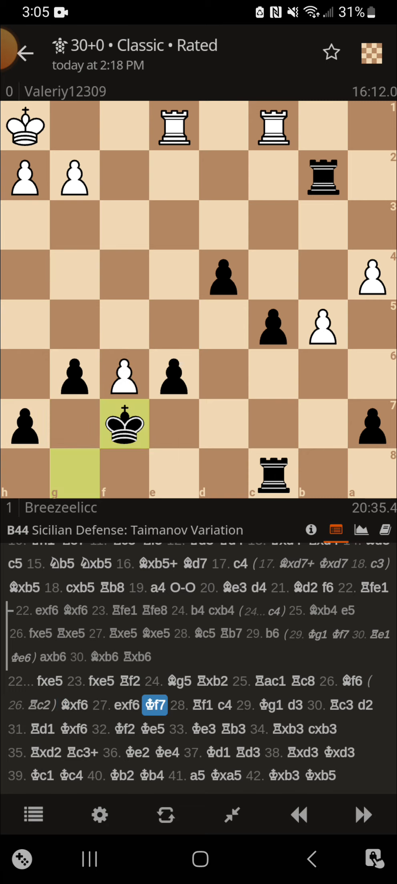
pyautogui.click(174, 126)
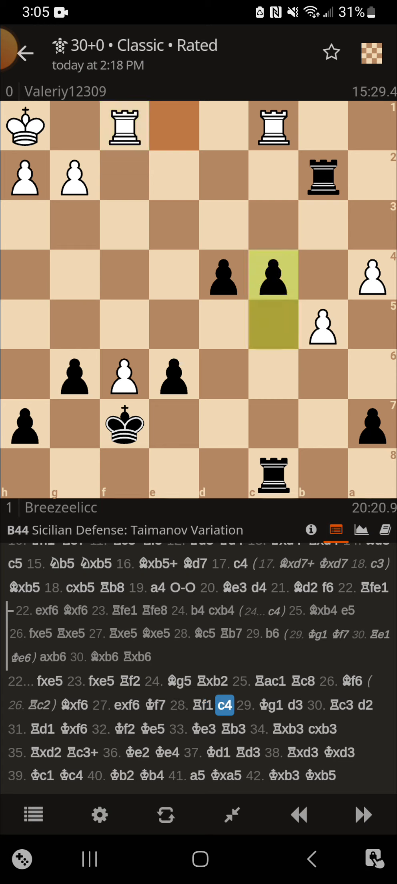
pyautogui.click(363, 815)
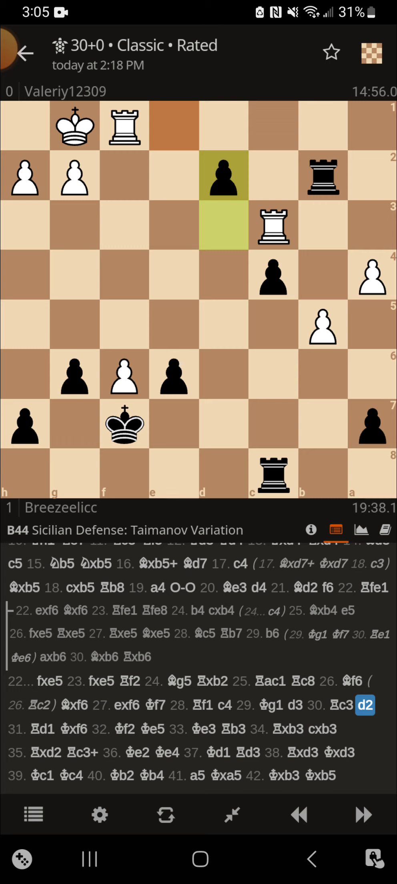
# Step the main game past 31...Kxf6 to move 38 and add the side line 38.a5 Rxd2+
pyautogui.click(363, 817)
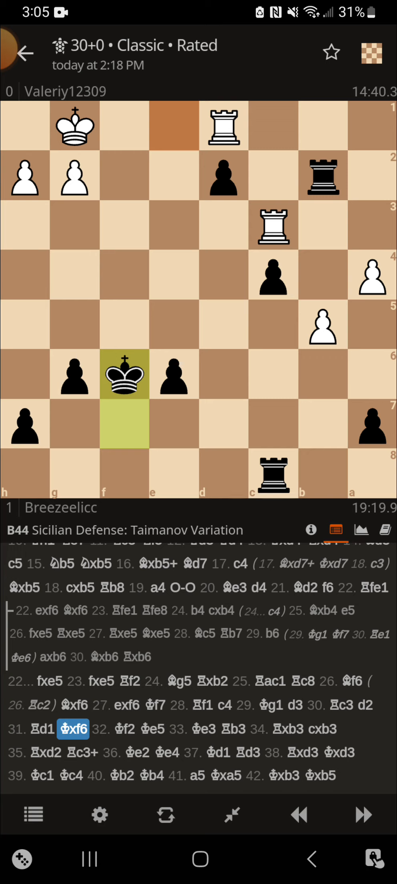
pyautogui.click(361, 818)
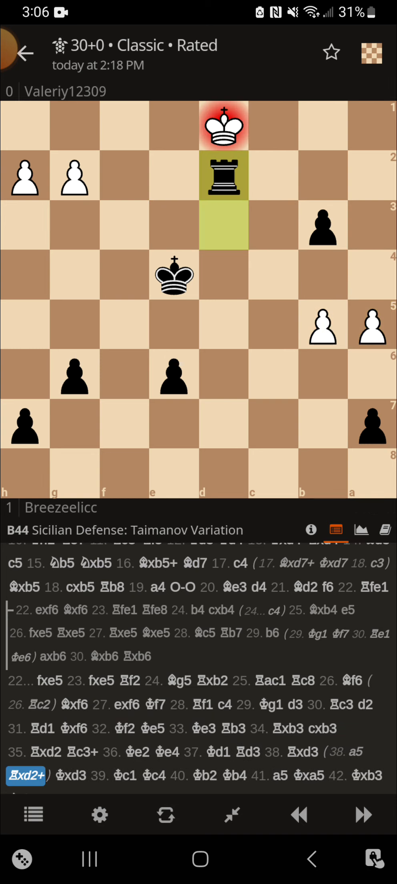
# Extend the 38.a5 variation through 51.Kxe5 Kxg3, then return to 29...d3
pyautogui.click(361, 817)
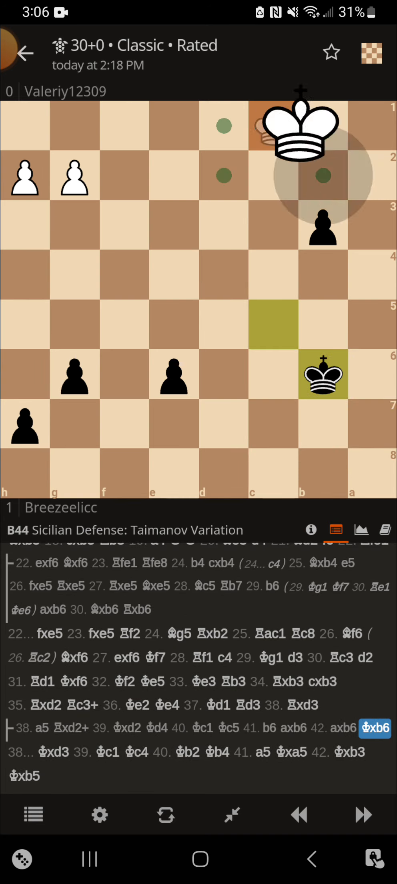
pyautogui.click(362, 816)
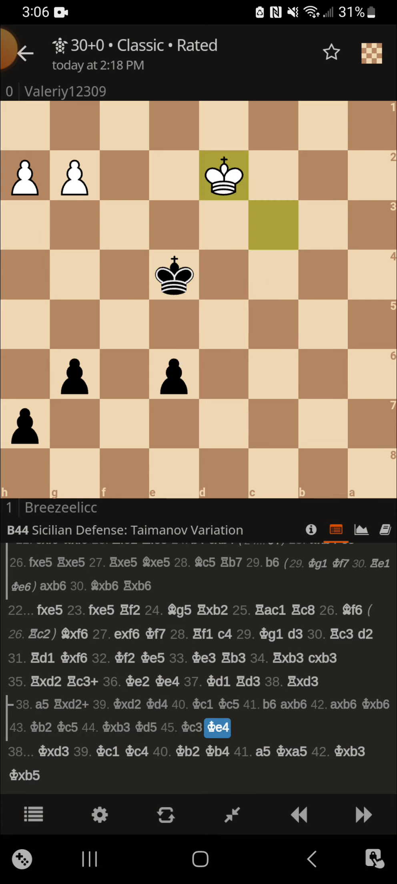
pyautogui.click(363, 815)
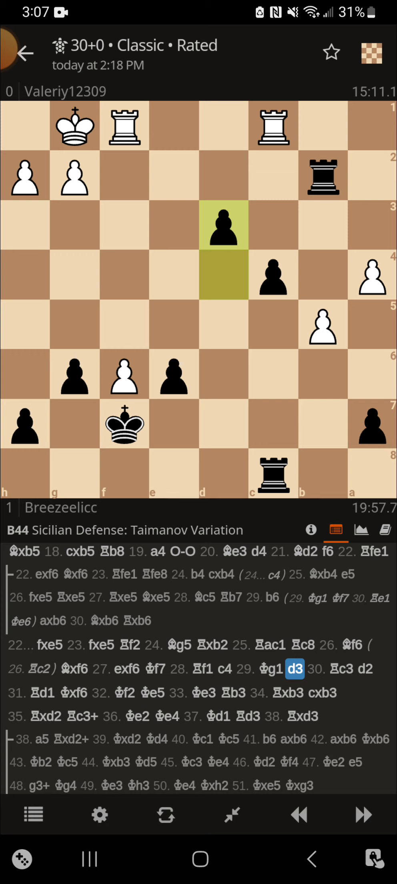
# Step the main line from 32...Ke5 through 34...cxb3 and 35...Rc3+ to 37.Kd1
pyautogui.click(25, 49)
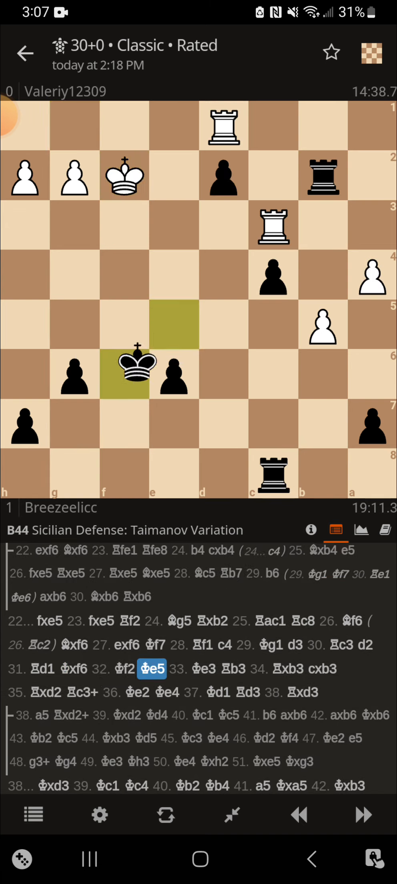
pyautogui.click(362, 822)
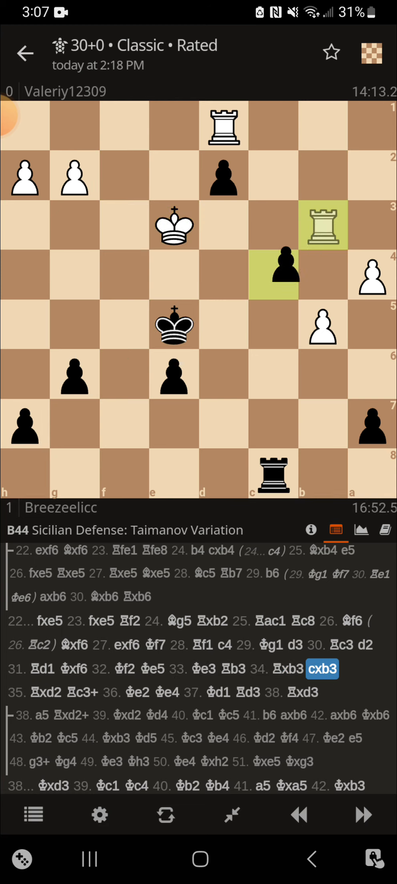
pyautogui.click(361, 816)
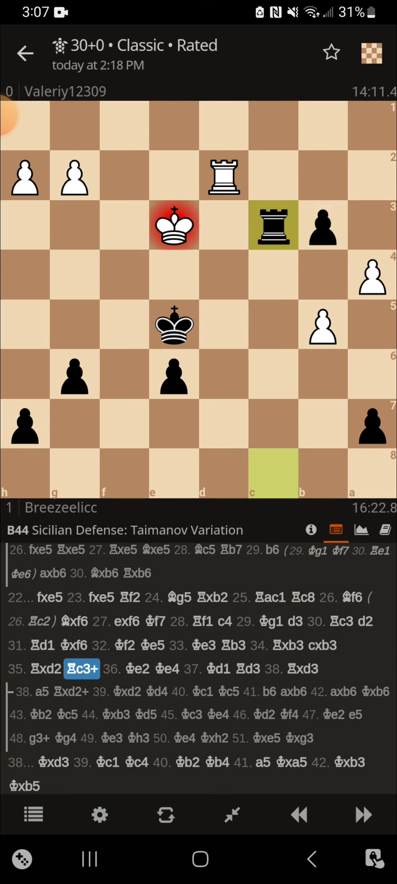
pyautogui.click(363, 817)
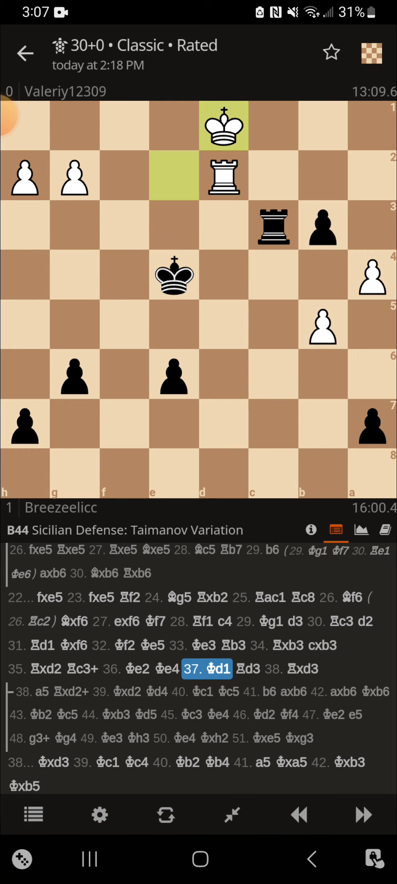